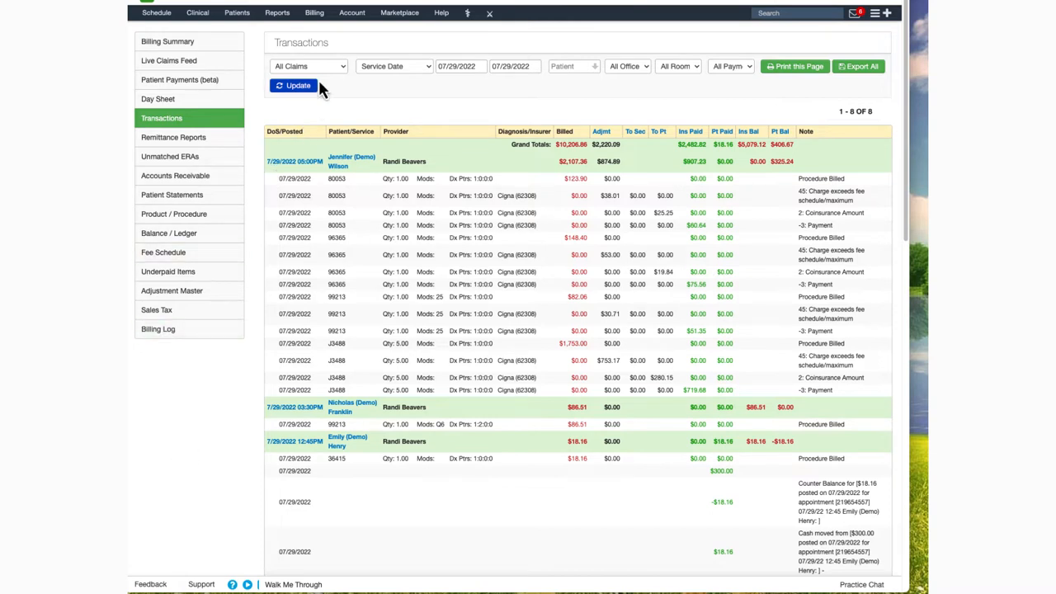
left_click(314, 13)
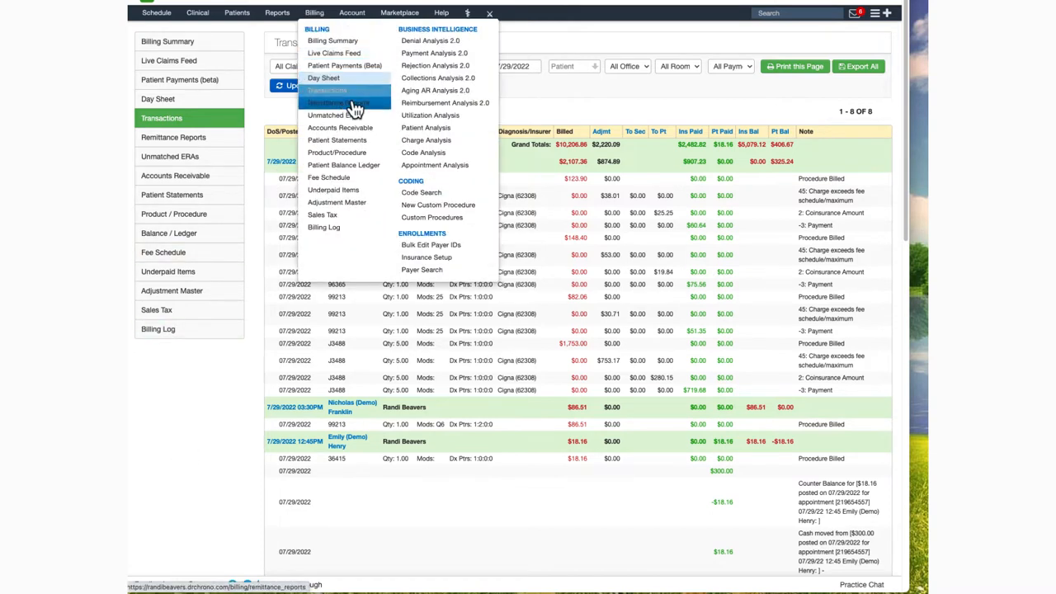
mouse_move(327, 89)
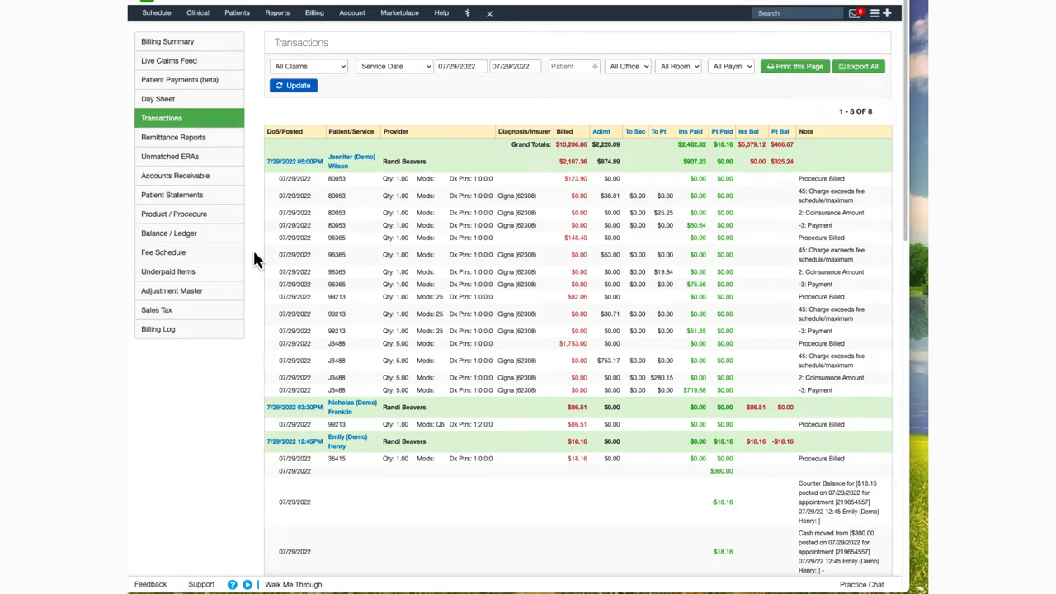
mouse_move(348, 71)
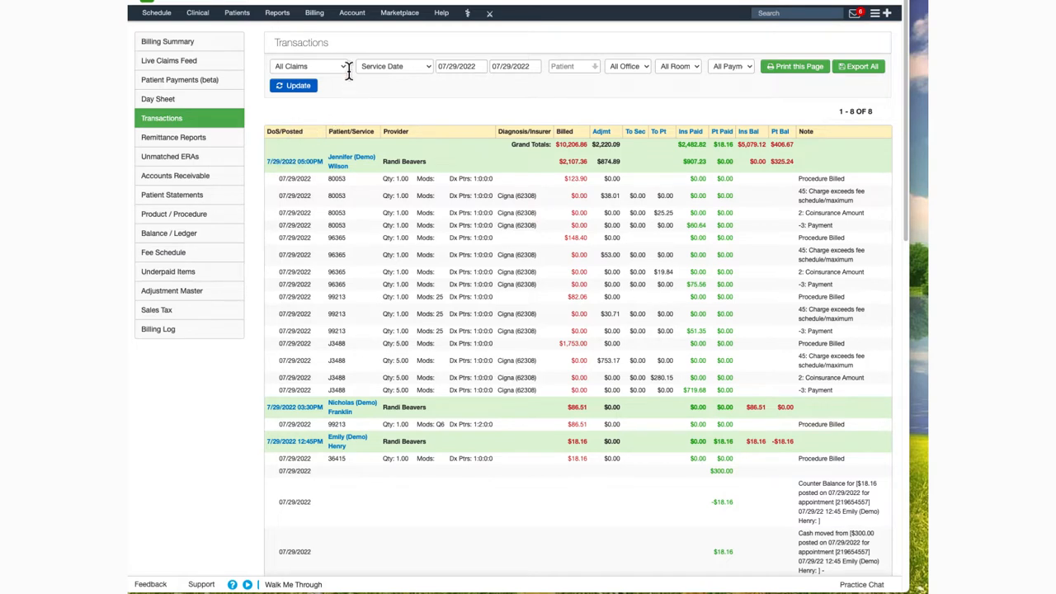
left_click(311, 66)
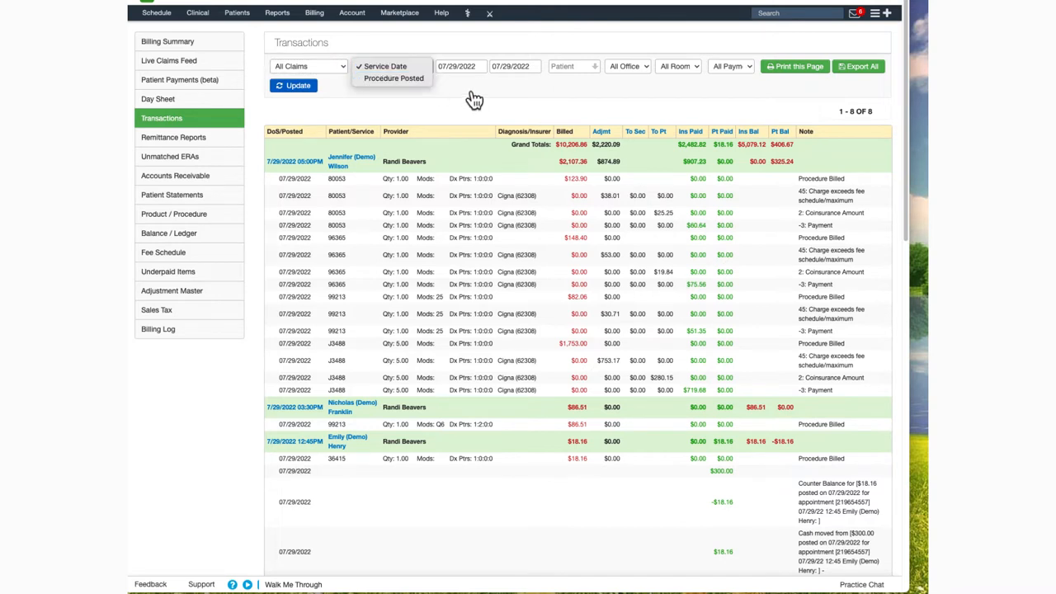
left_click(383, 66)
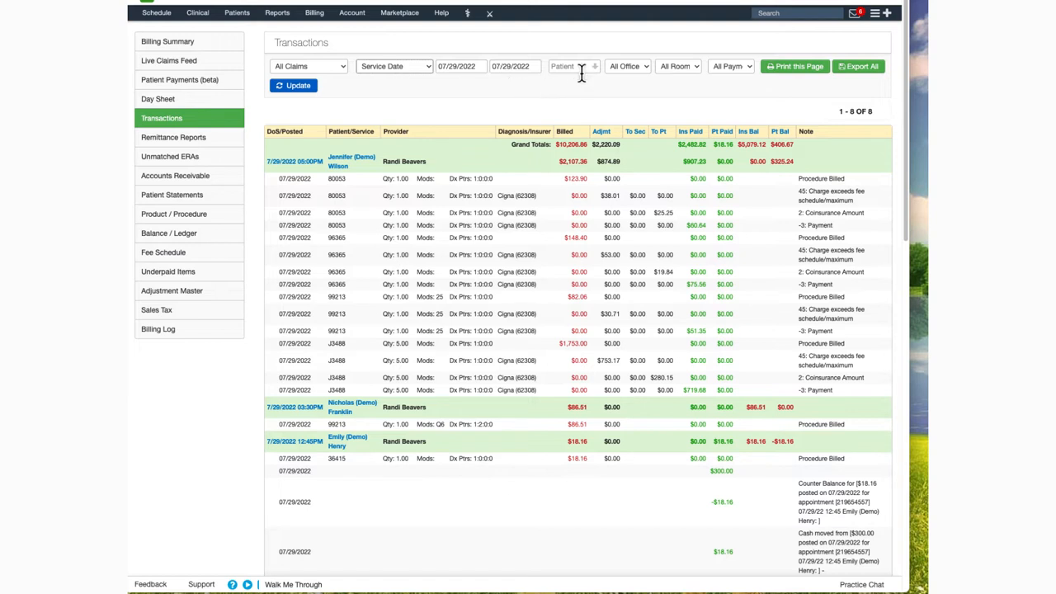
mouse_move(578, 86)
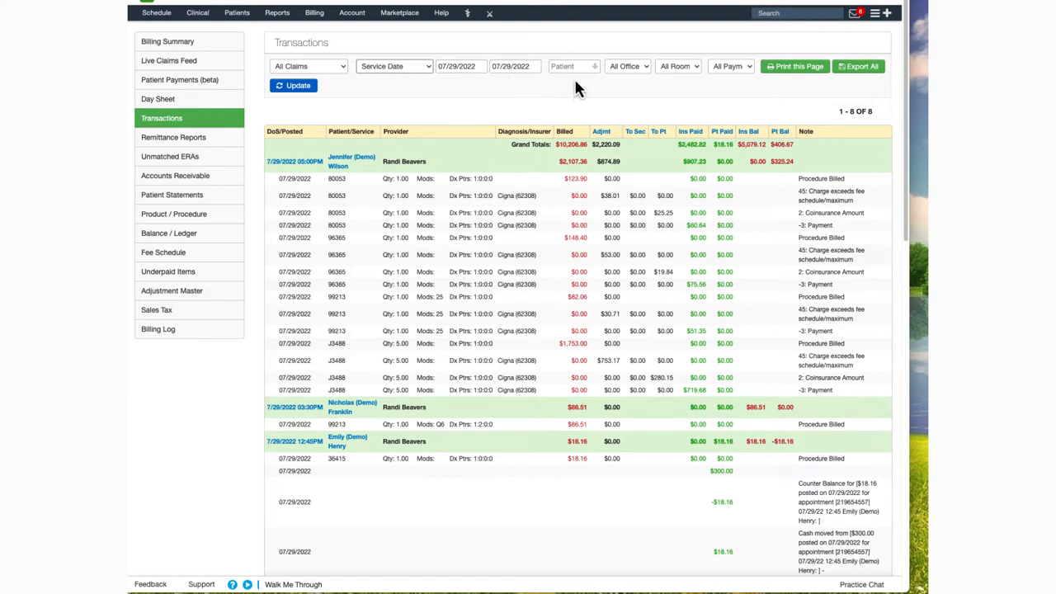
mouse_move(650, 79)
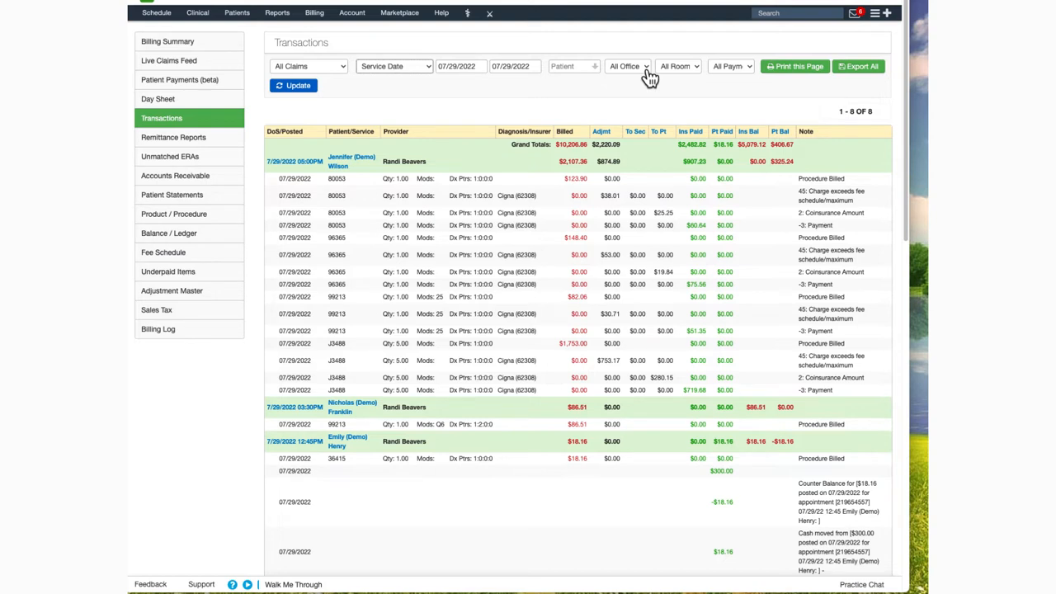
mouse_move(696, 73)
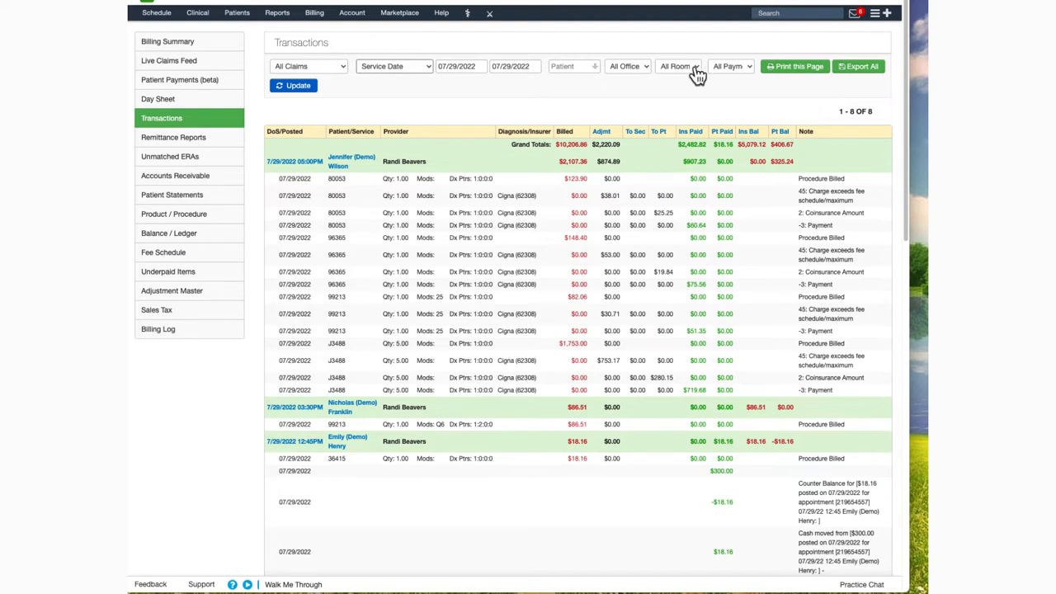
mouse_move(696, 75)
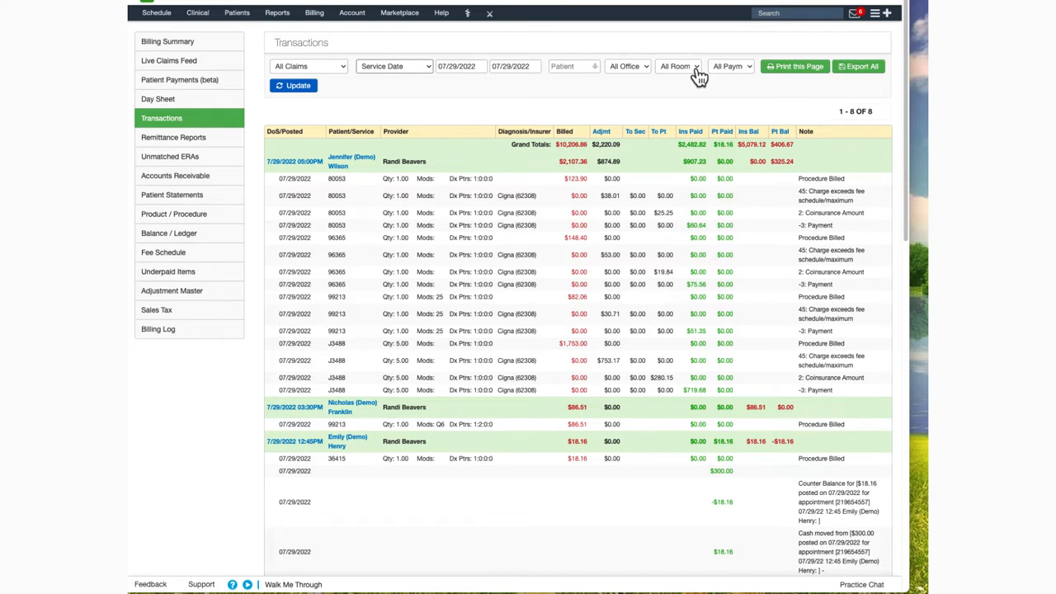
mouse_move(751, 80)
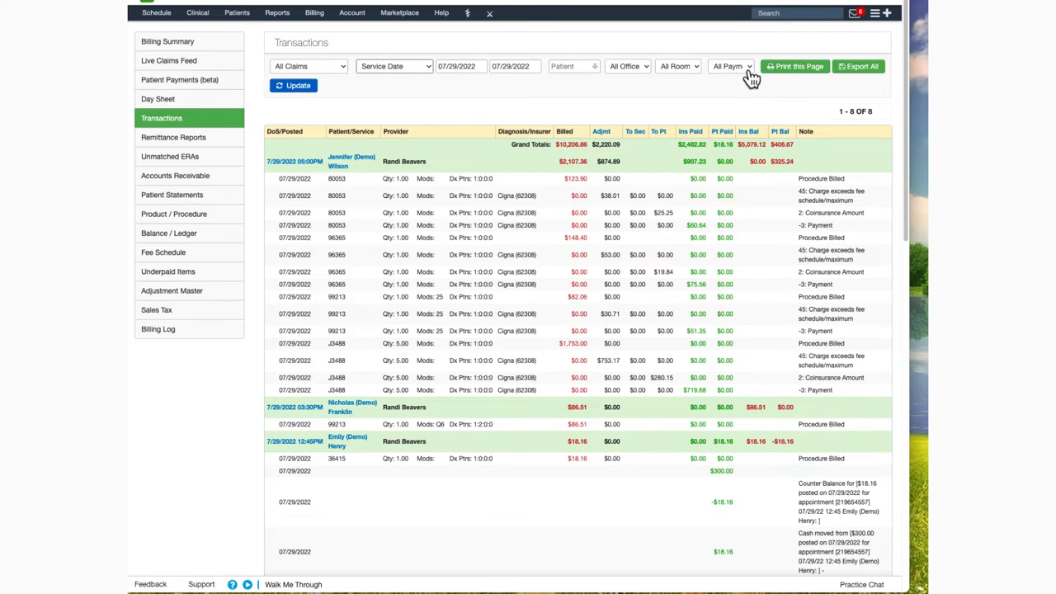
left_click(730, 66)
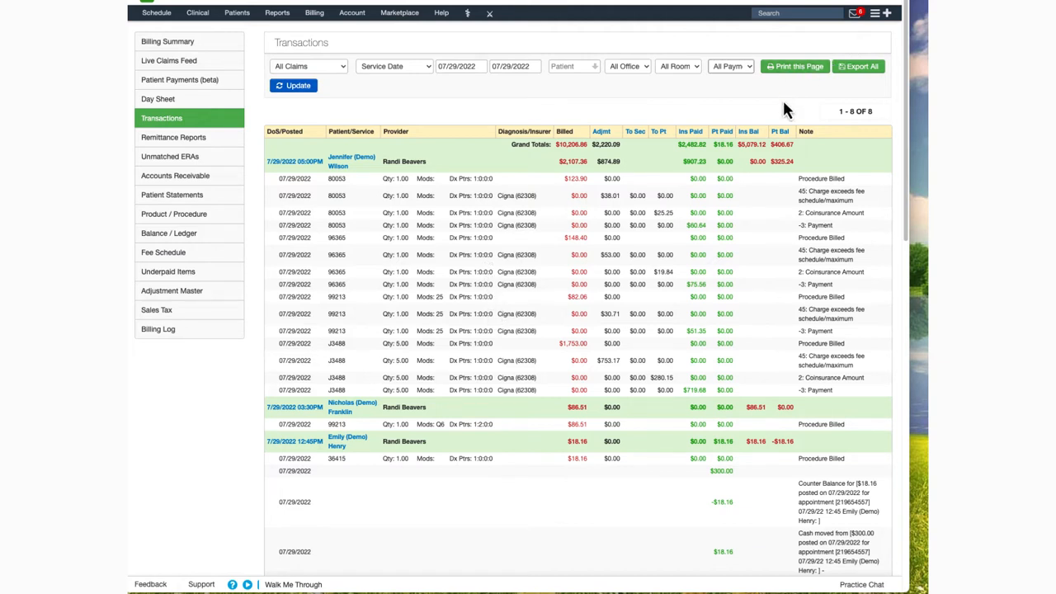
mouse_move(857, 91)
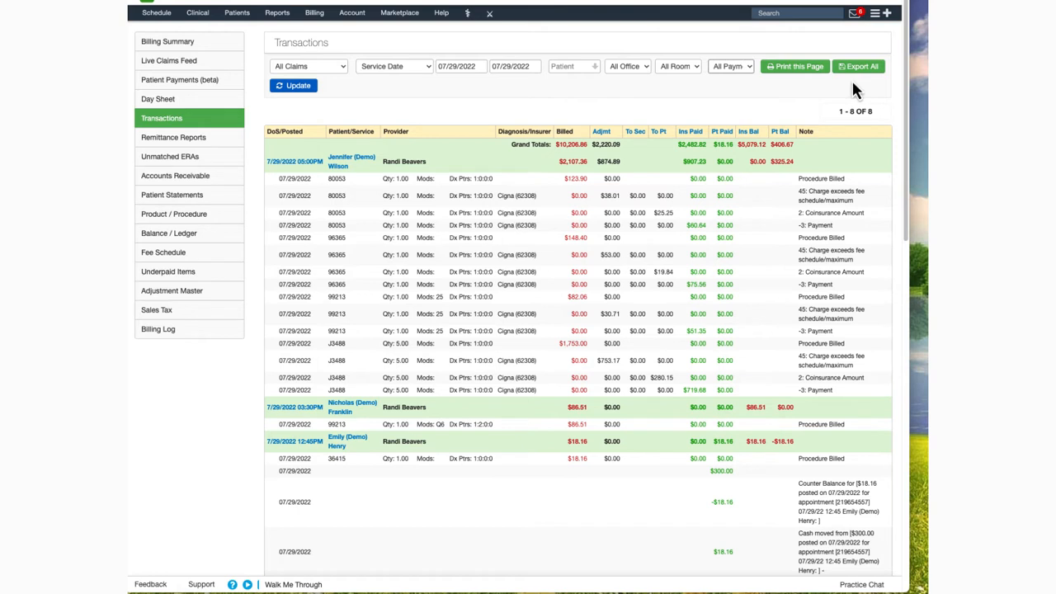
mouse_move(858, 51)
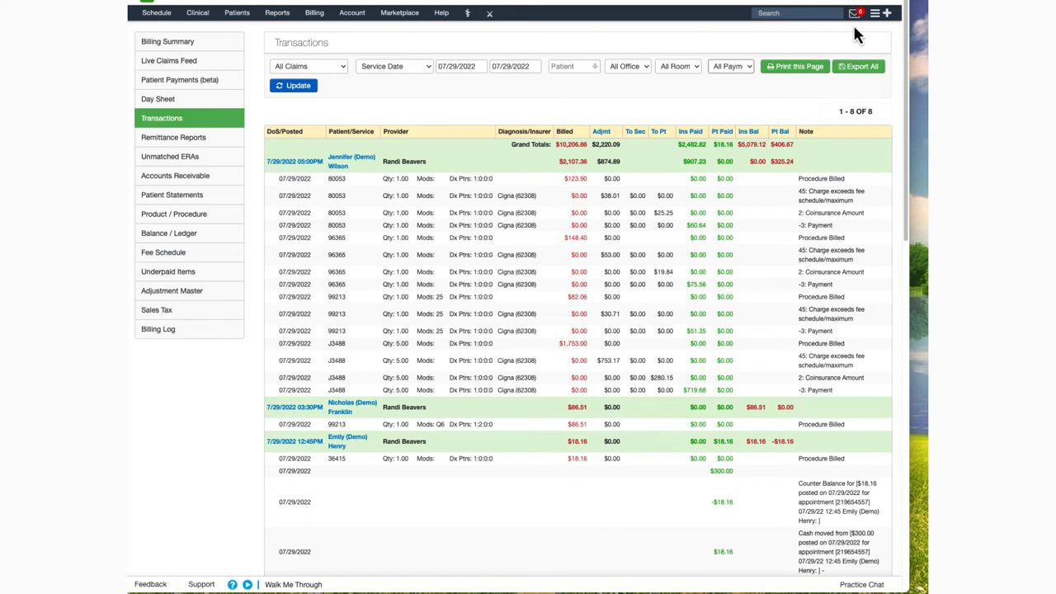
mouse_move(860, 35)
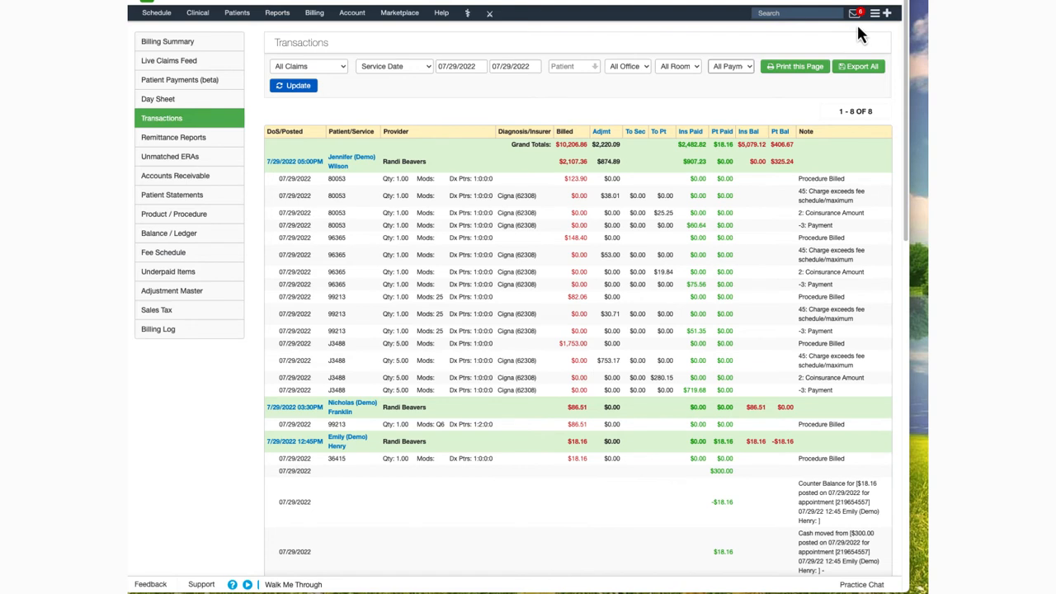